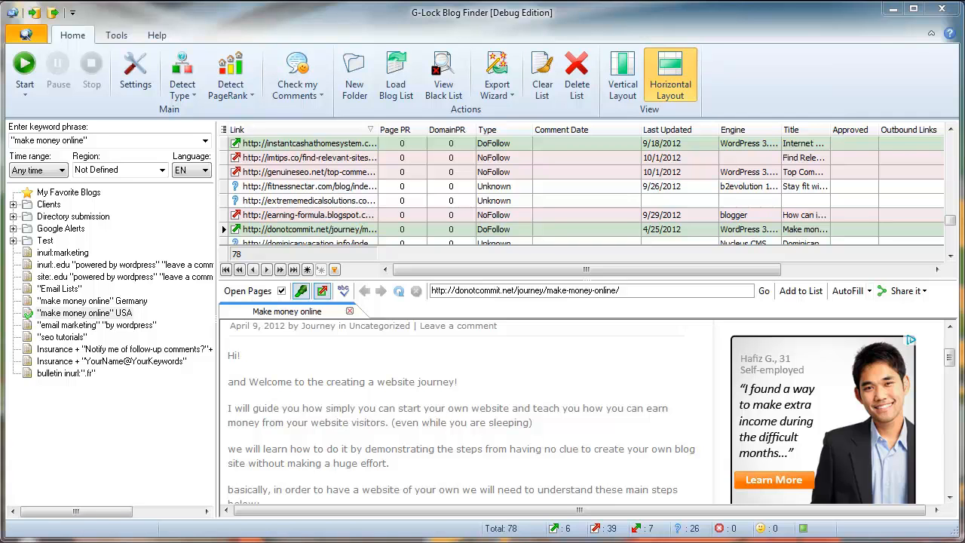
mouse_move(622, 256)
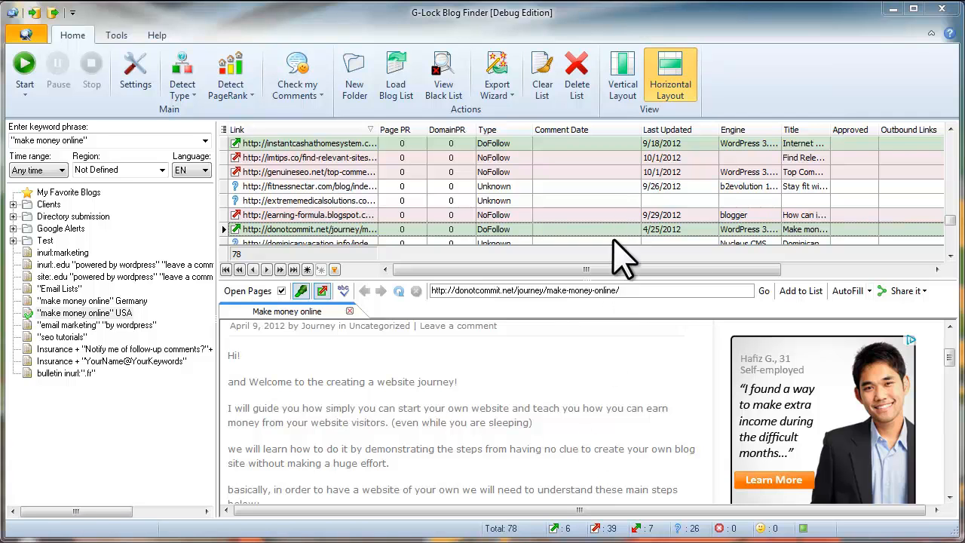
Switch to the vertical layout and scroll the previewed post down to its Leave a Reply form.
left_click(621, 73)
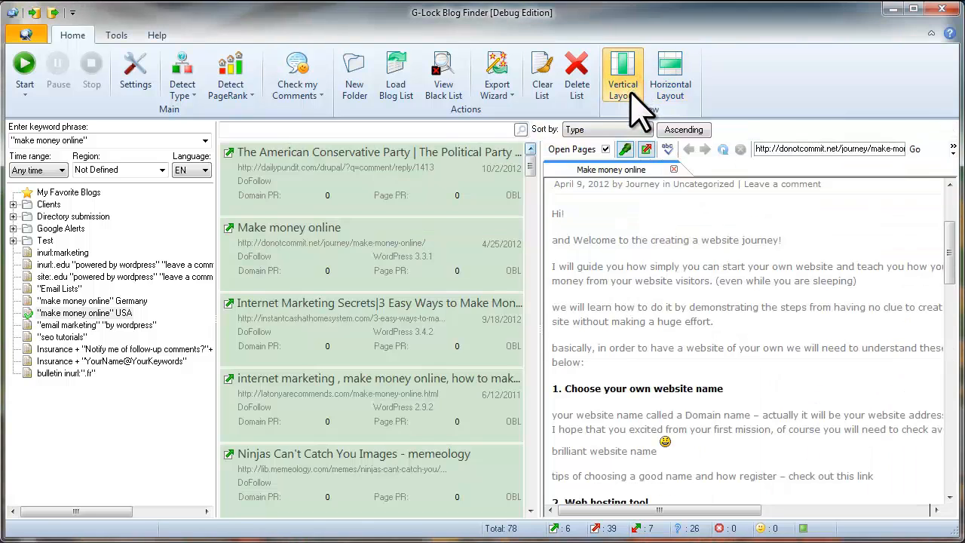
mouse_move(893, 268)
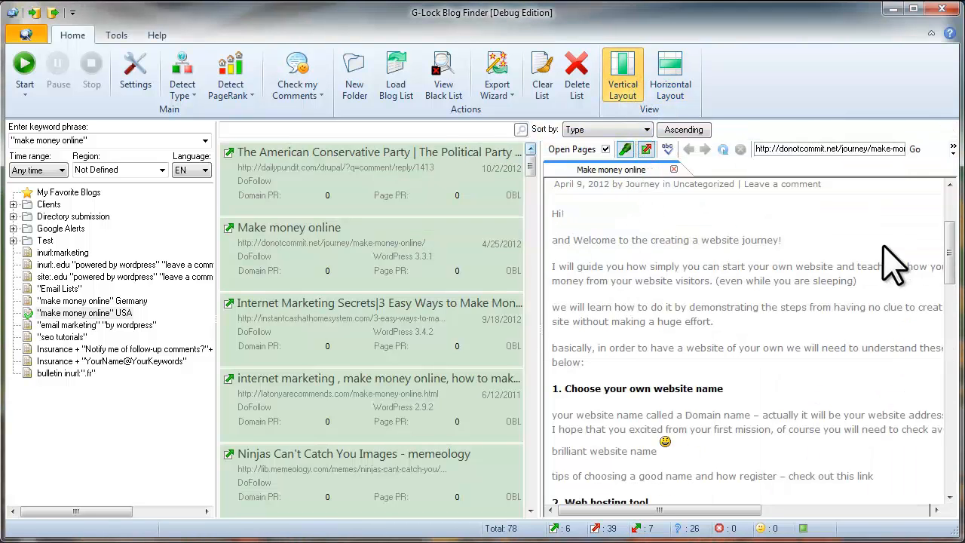
scroll("down", 3)
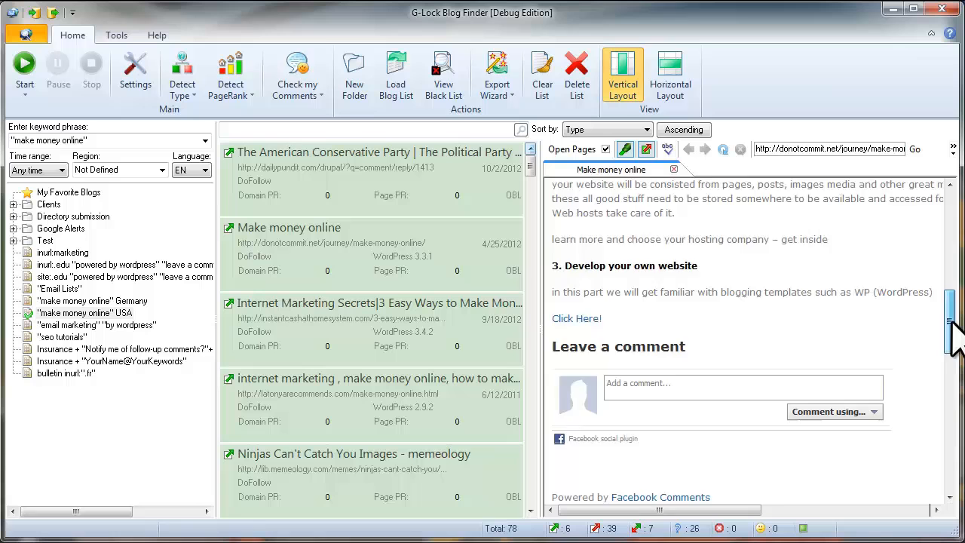
scroll("down", 3)
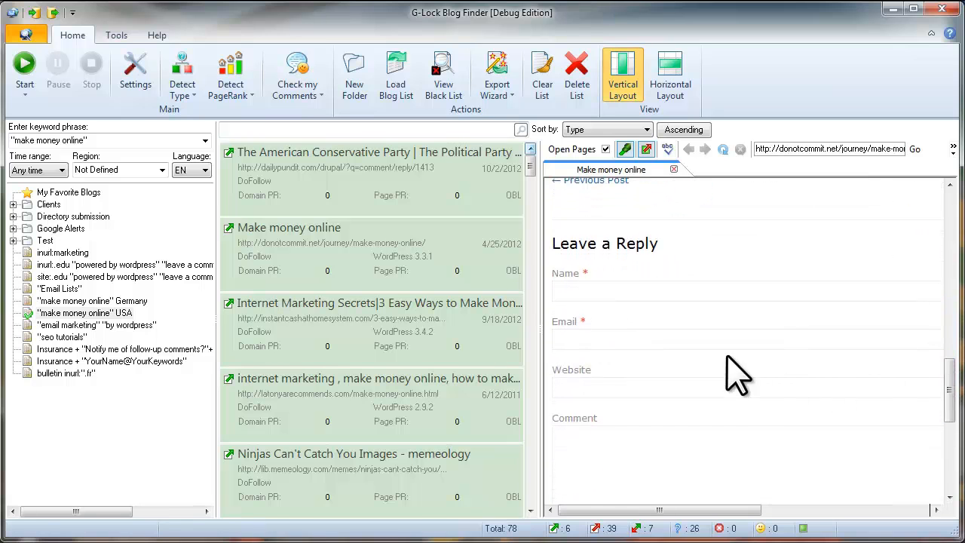
Filter the results list by the keyword 'money' using the quick filter box.
left_click(302, 129)
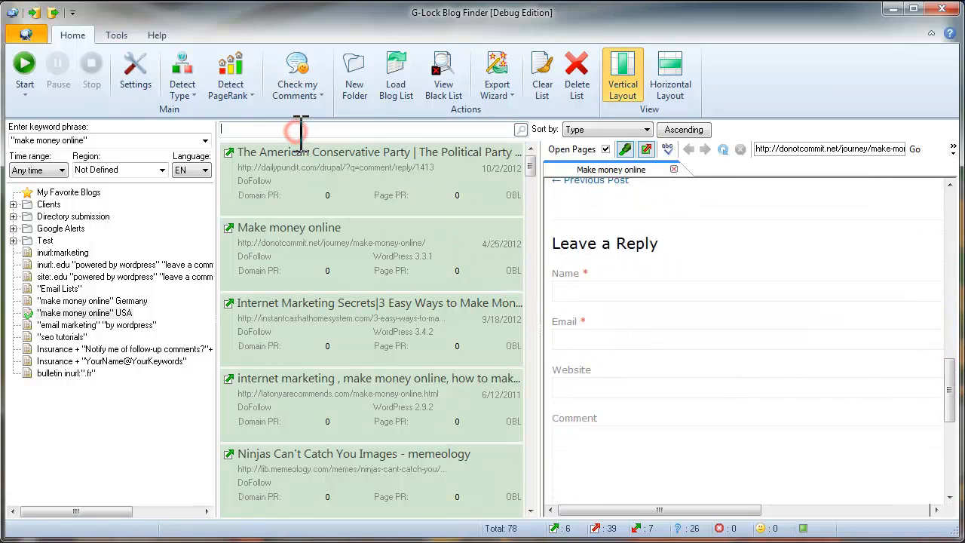
type("money")
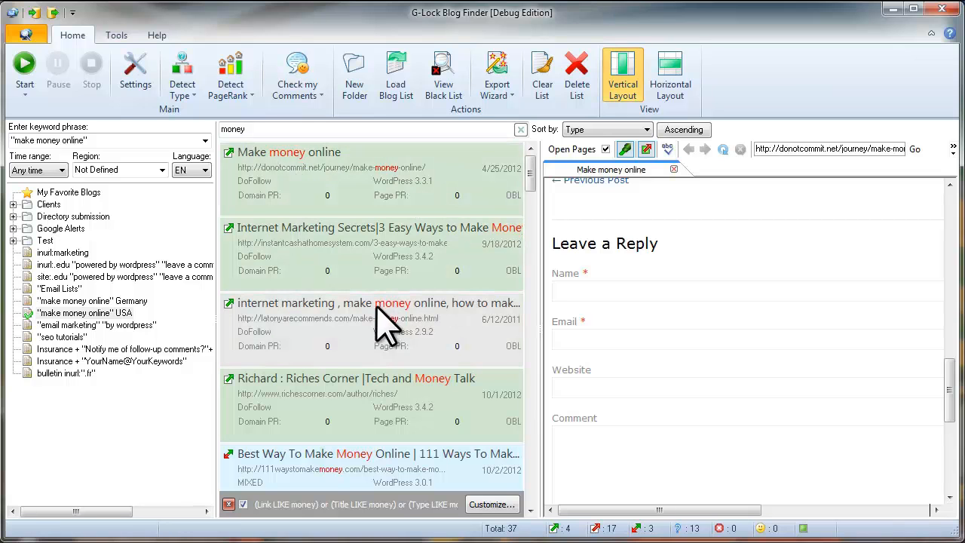
mouse_move(418, 381)
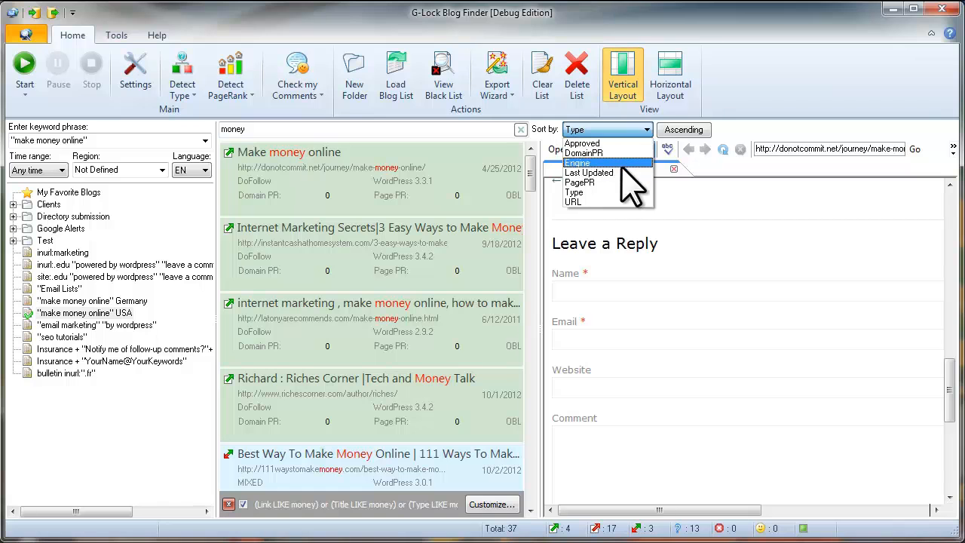
mouse_move(595, 192)
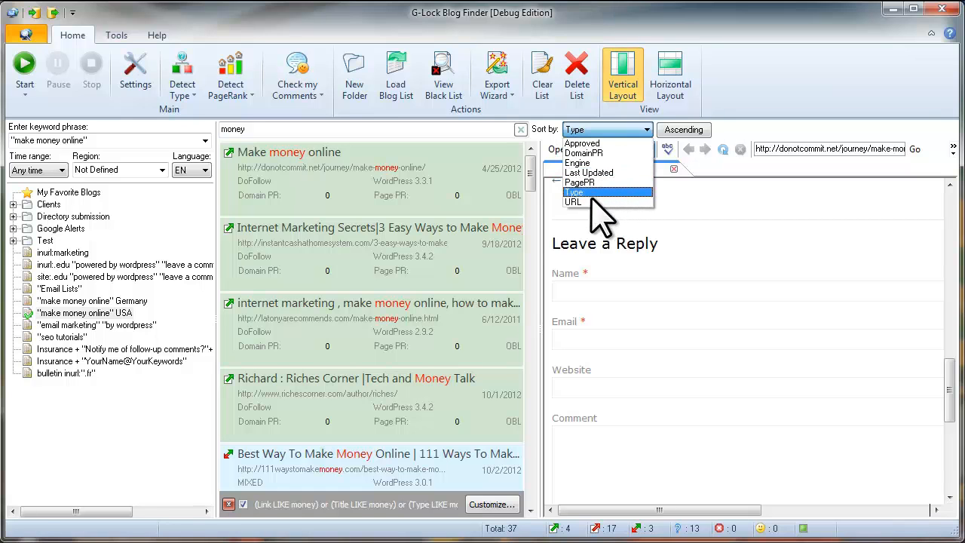
left_click(683, 130)
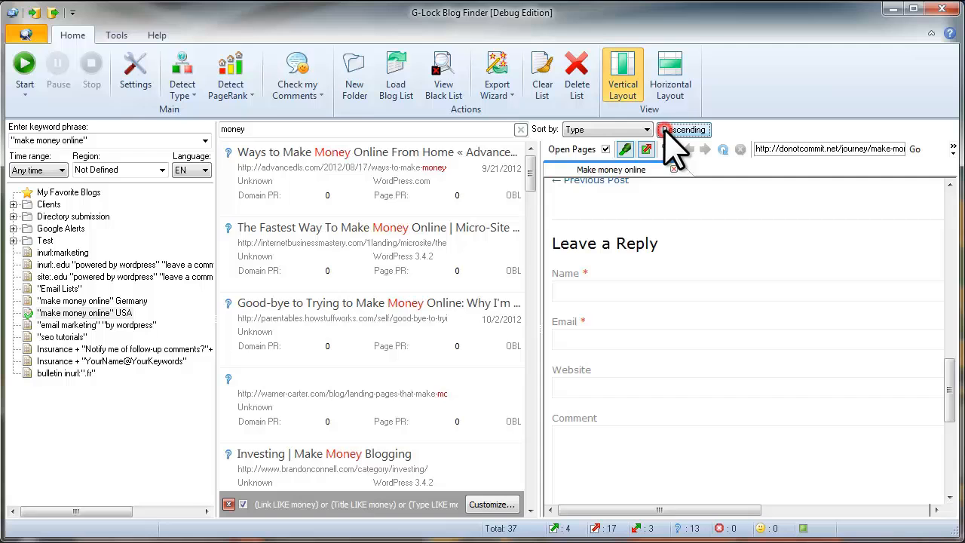
left_click(683, 130)
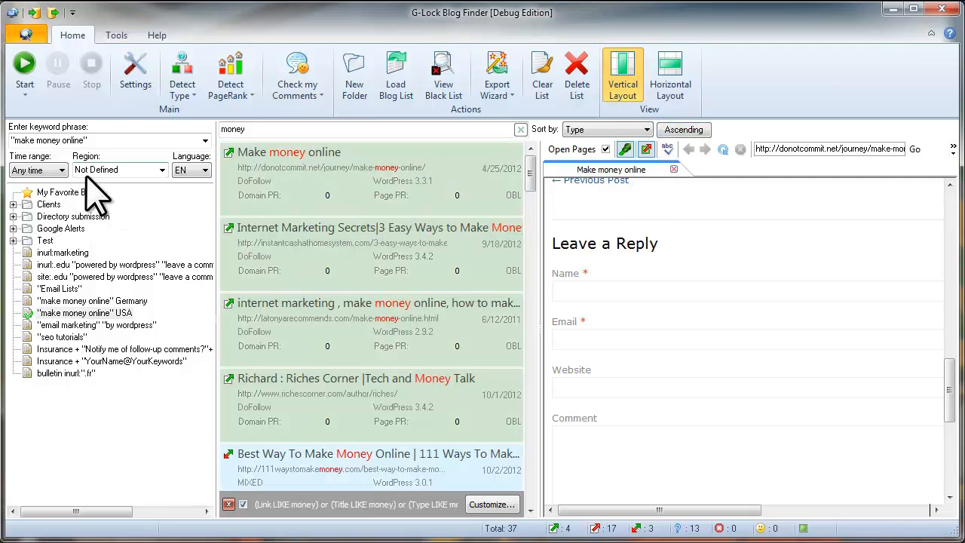
Choose Germany as the search region, then select the make money online USA saved search.
left_click(117, 169)
type("German")
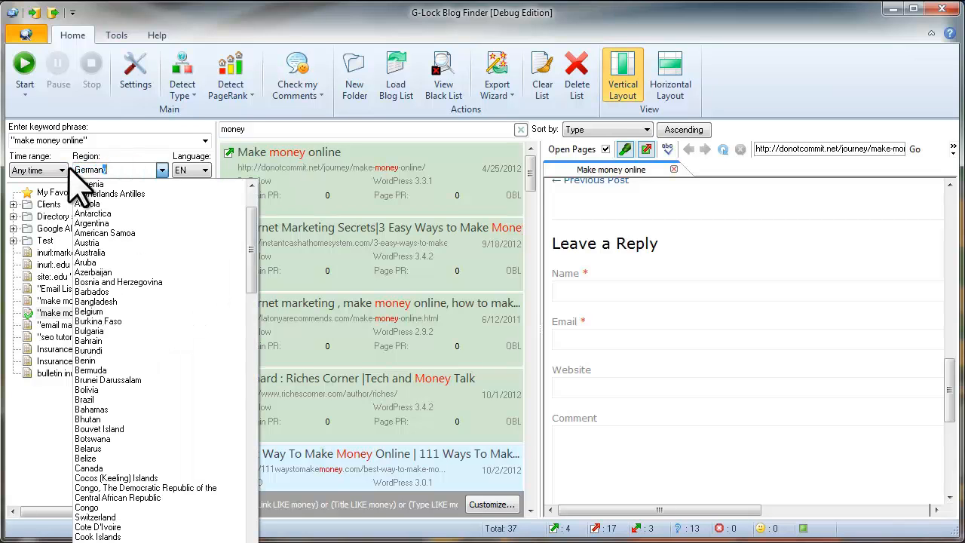
left_click(90, 169)
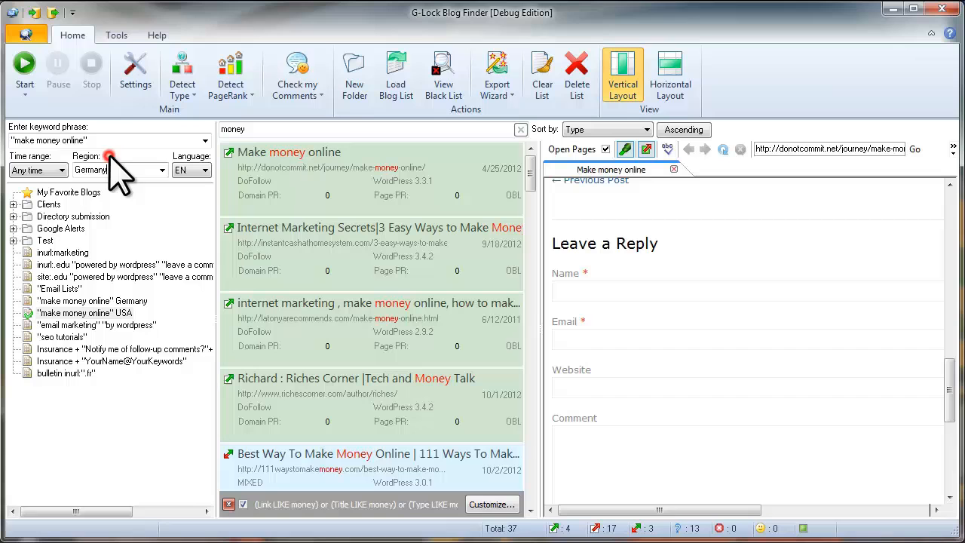
mouse_move(25, 68)
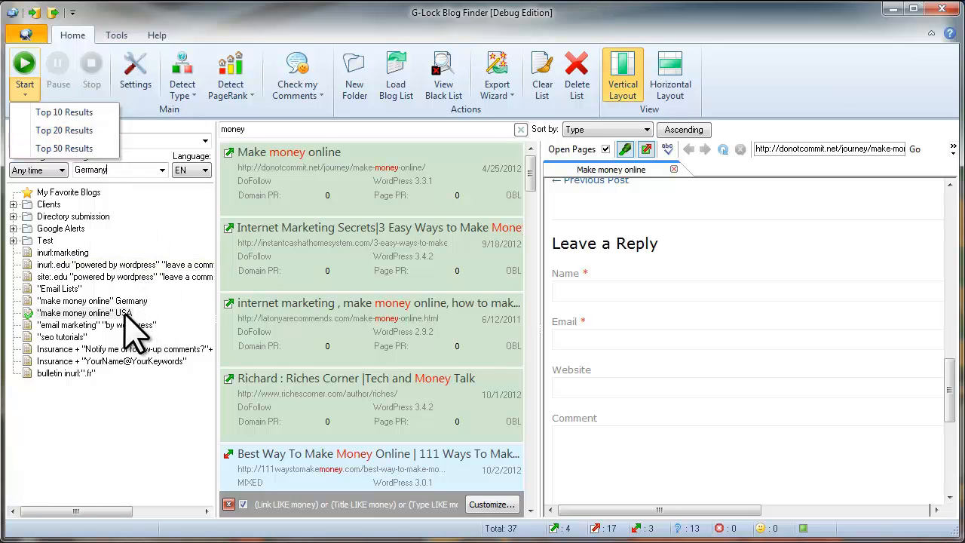
left_click(85, 312)
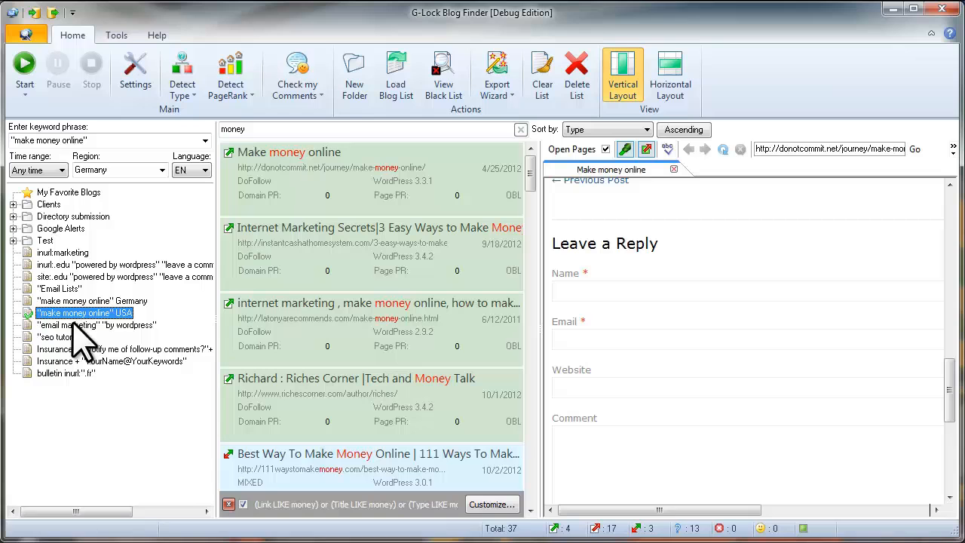
mouse_move(68, 343)
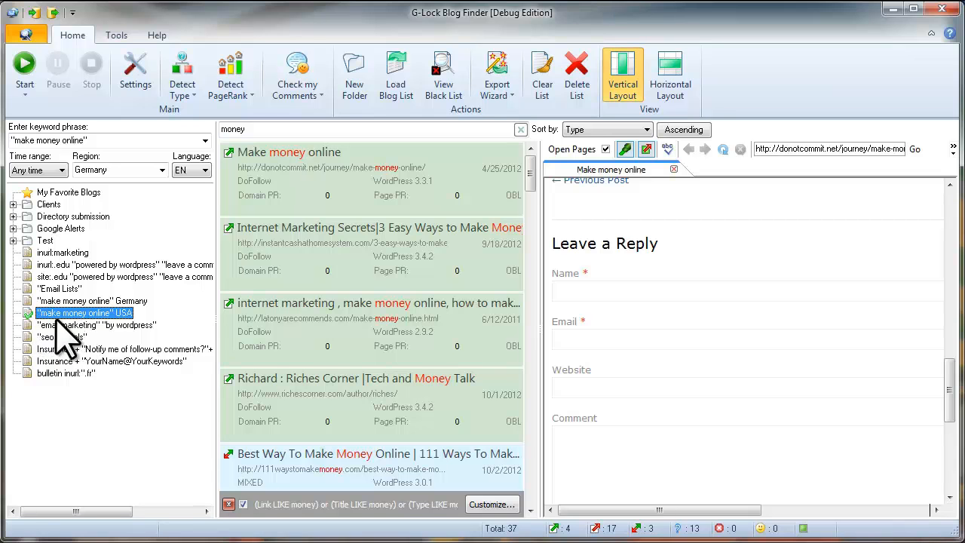
mouse_move(135, 339)
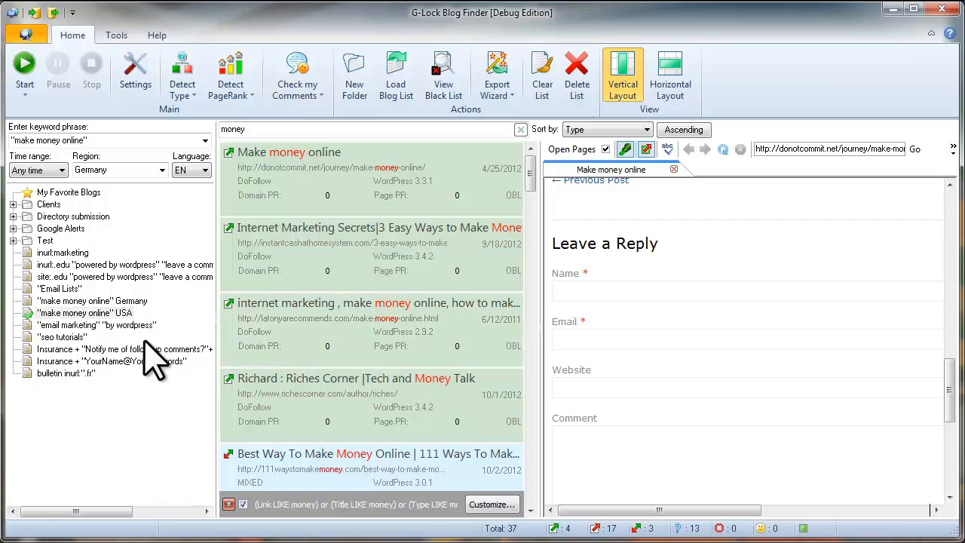
View the Germany search's nine results, then return to the USA search and preview a post.
left_click(92, 301)
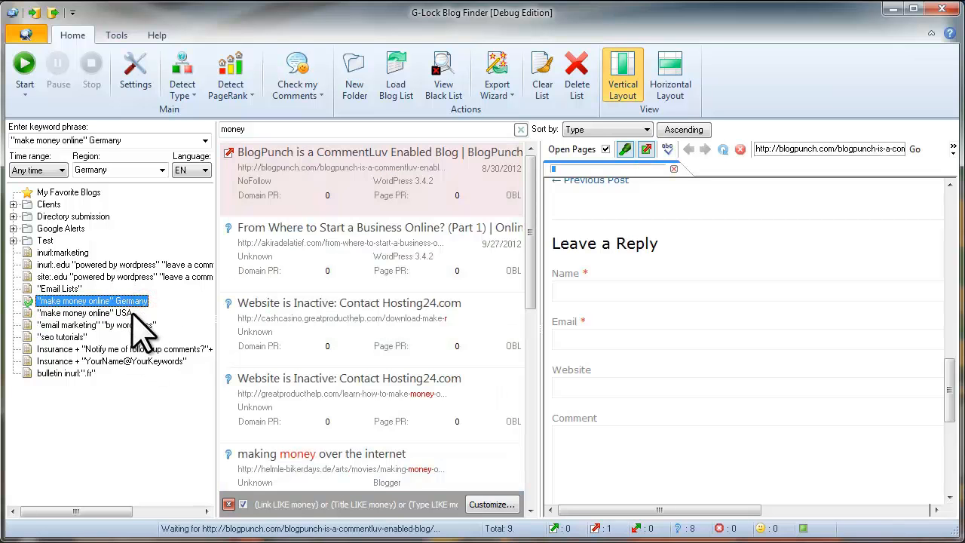
left_click(84, 312)
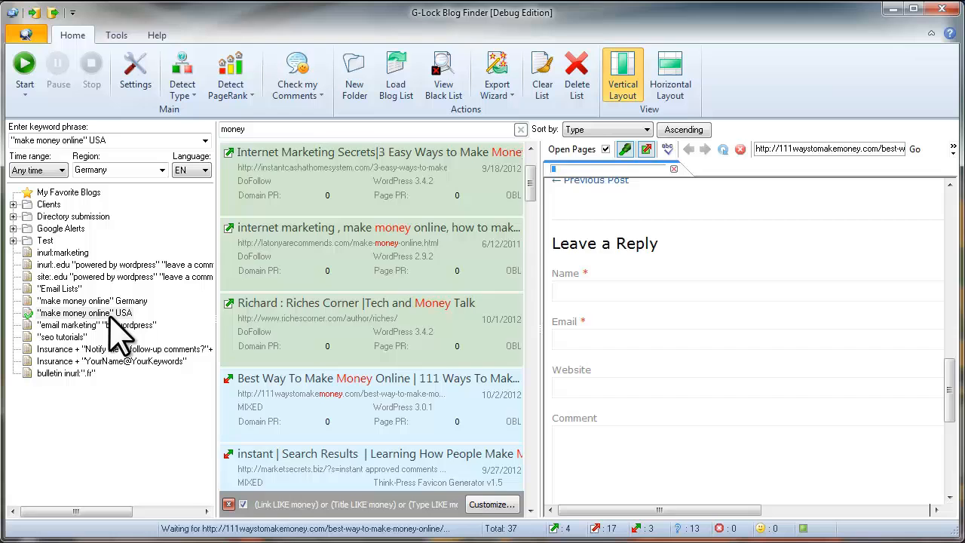
left_click(85, 312)
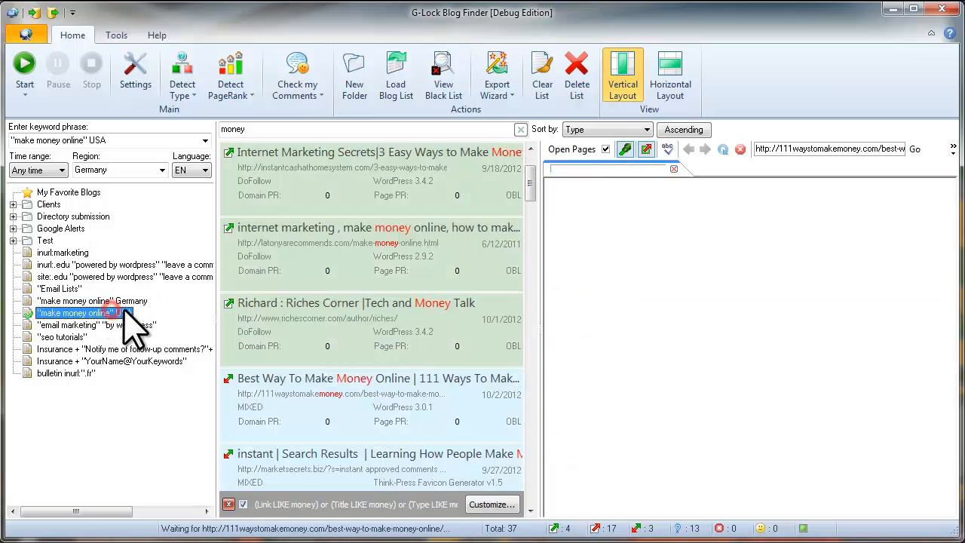
left_click(370, 227)
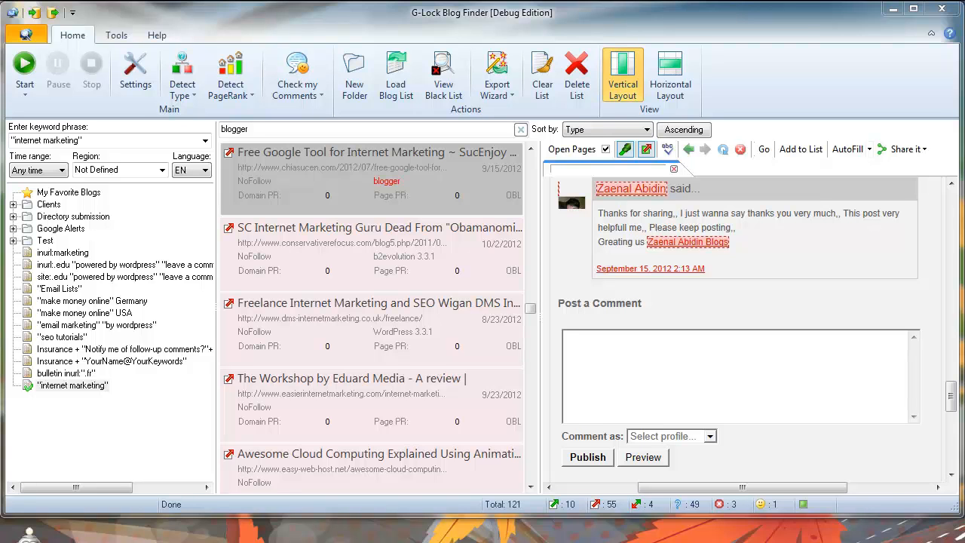
mouse_move(621, 354)
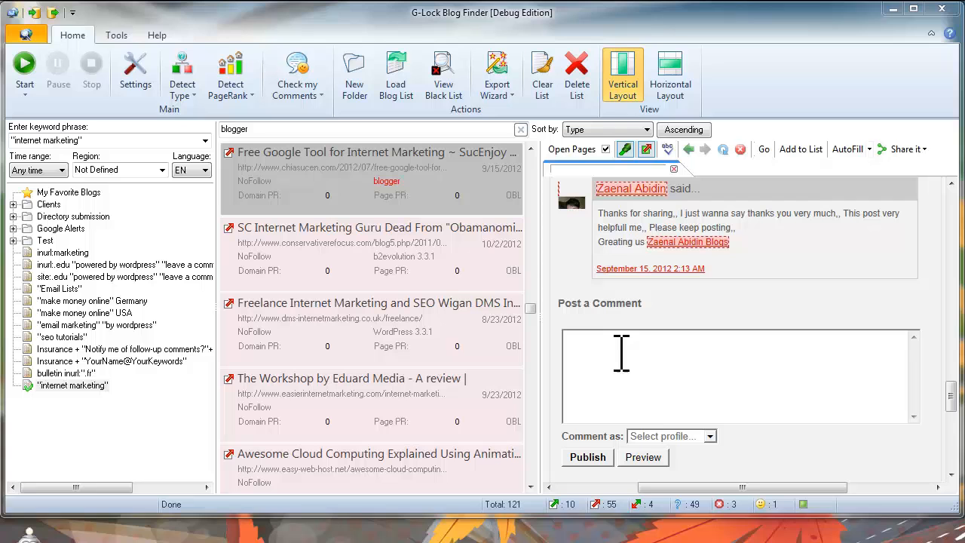
mouse_move(844, 211)
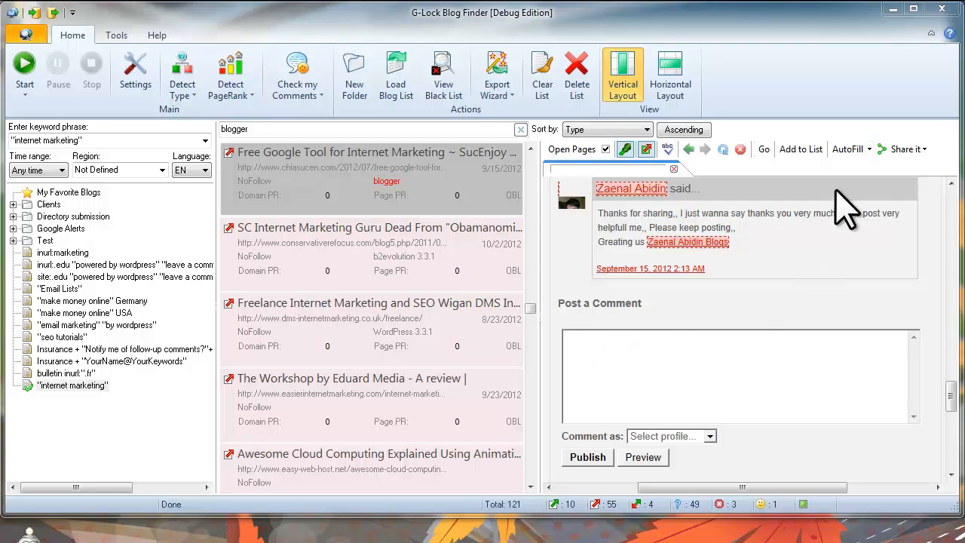
mouse_move(713, 283)
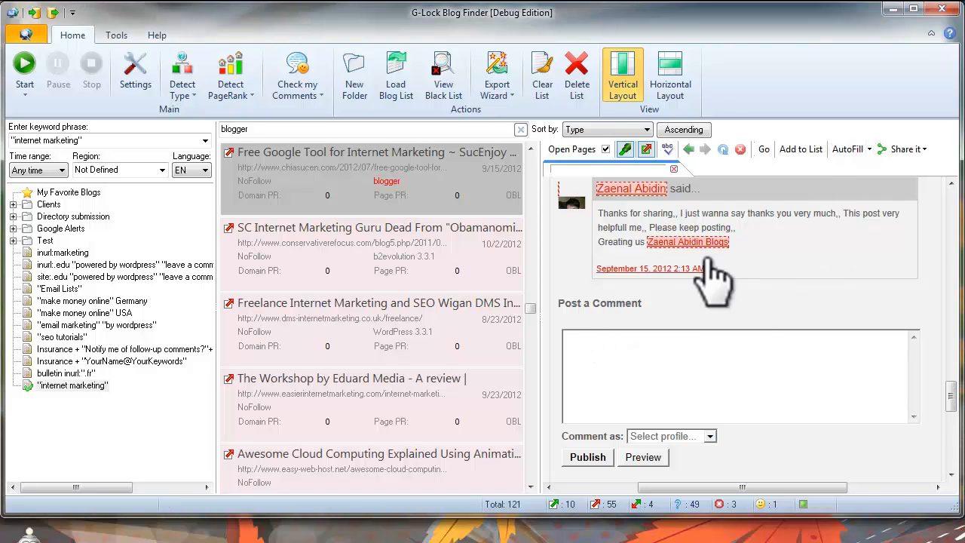
Paste the profile's tip about getting credits when due into the Post a Comment box.
left_click(573, 343)
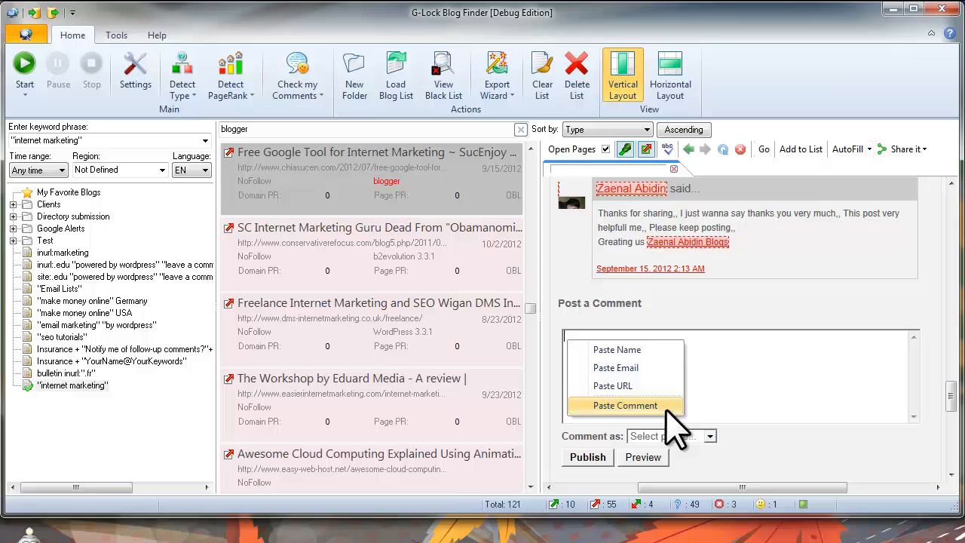
left_click(624, 404)
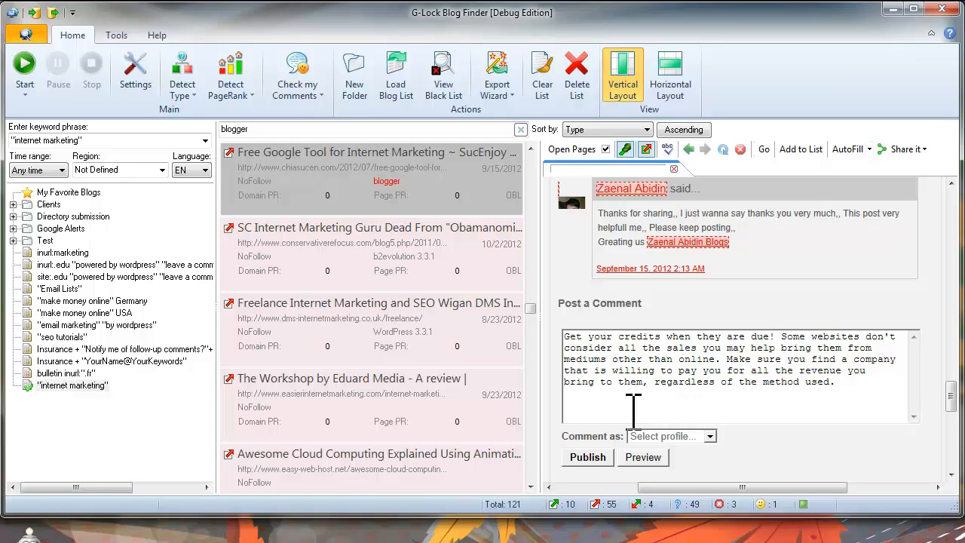
left_click(369, 174)
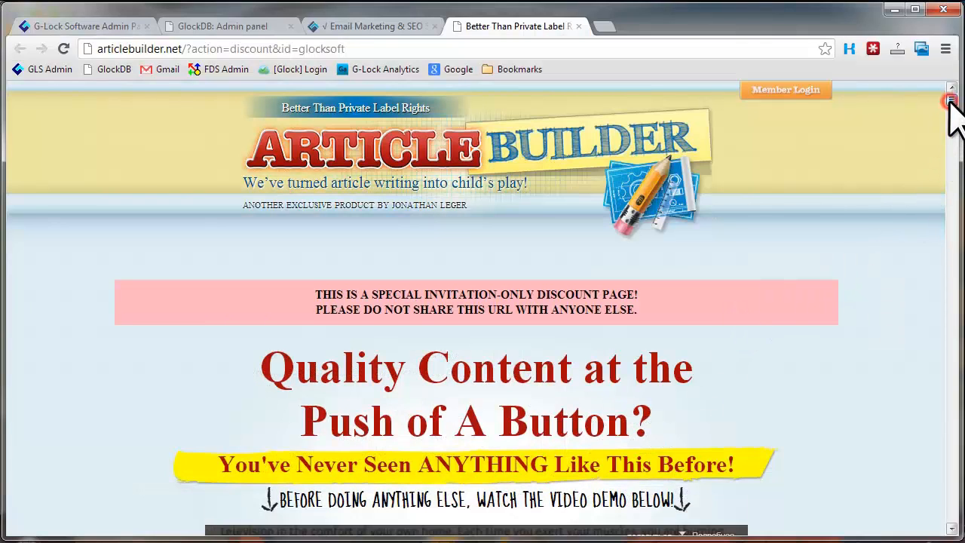
Scroll the Article Builder discount page down to the sample weight-loss article.
scroll("down", 3)
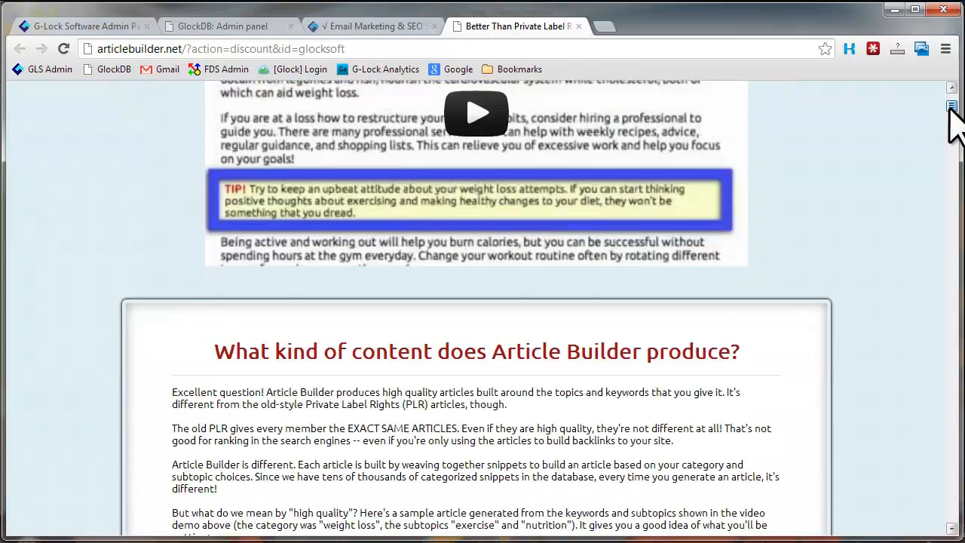
scroll("down", 3)
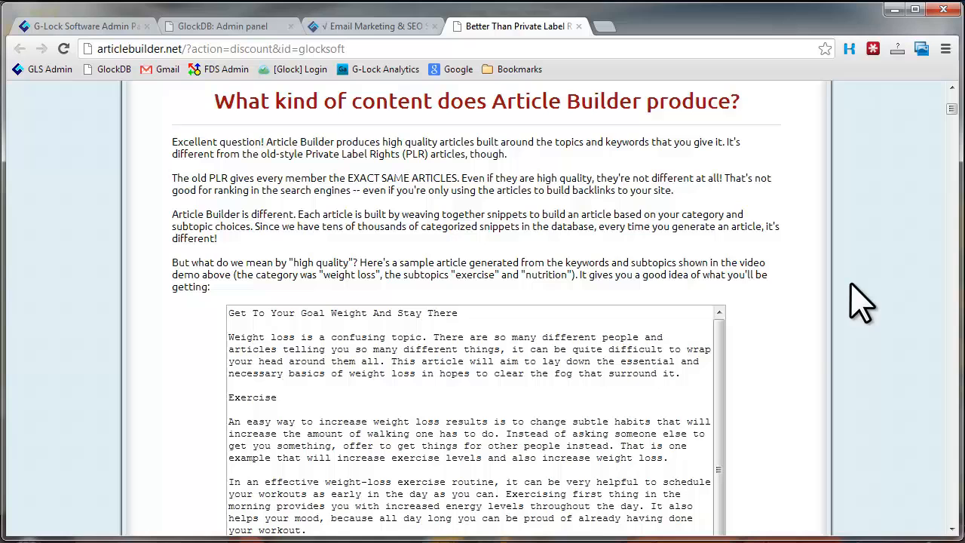
mouse_move(797, 437)
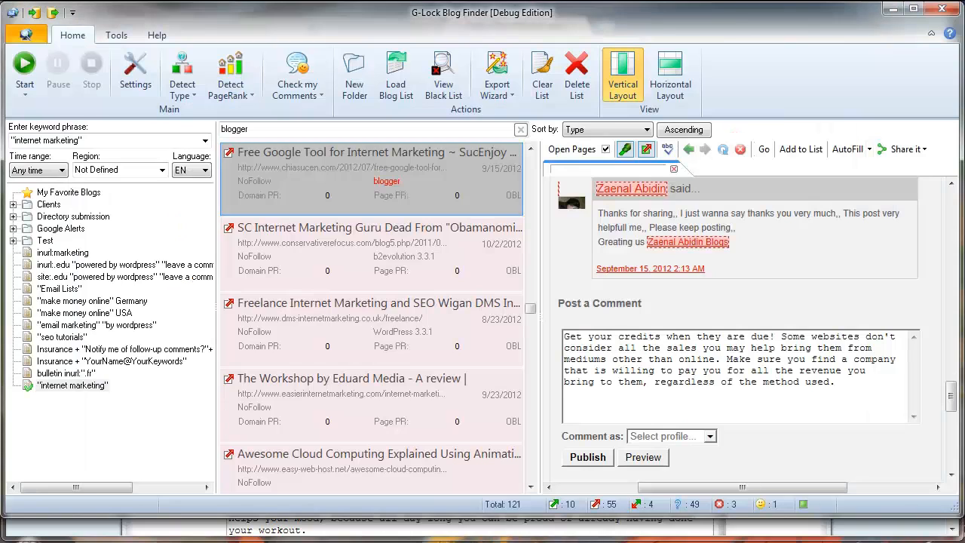
mouse_move(523, 445)
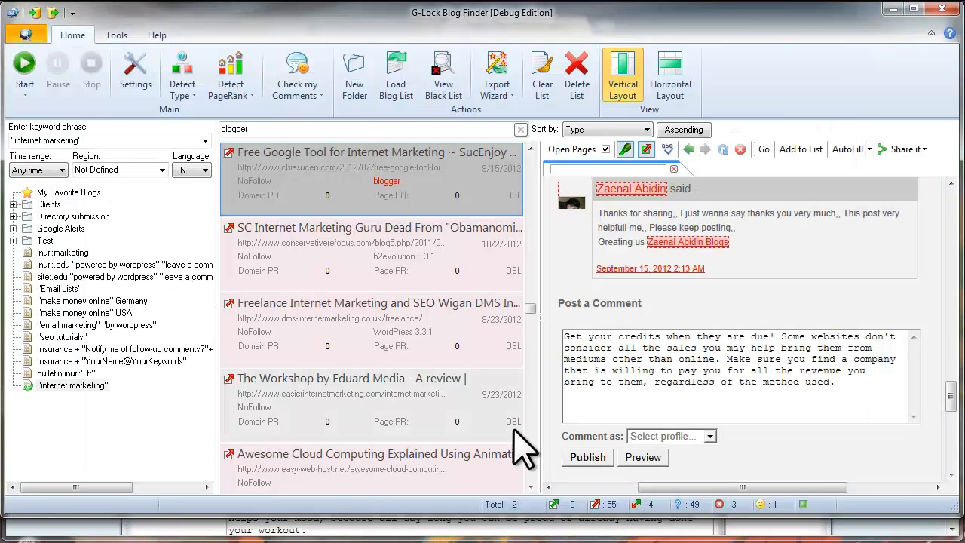
mouse_move(392, 385)
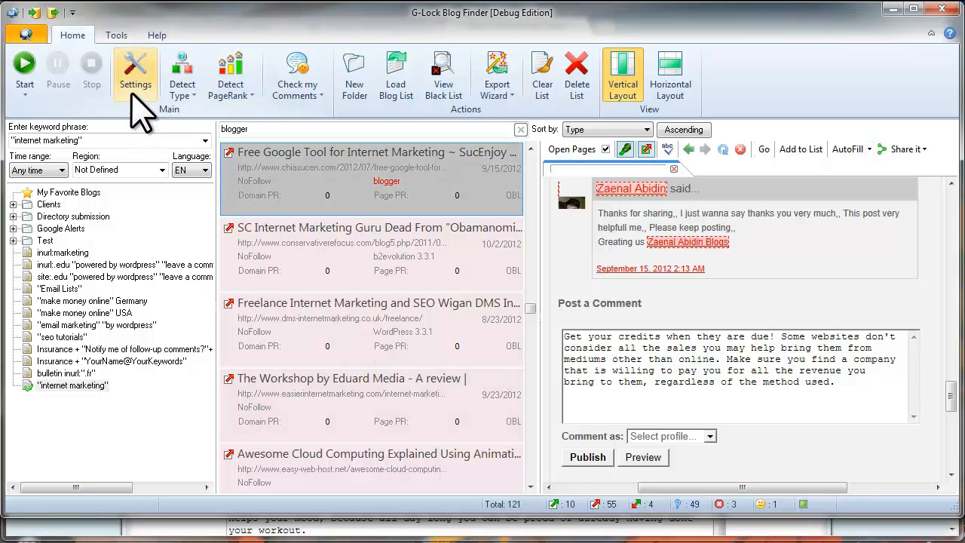
Open the program Settings from the Home ribbon.
left_click(135, 72)
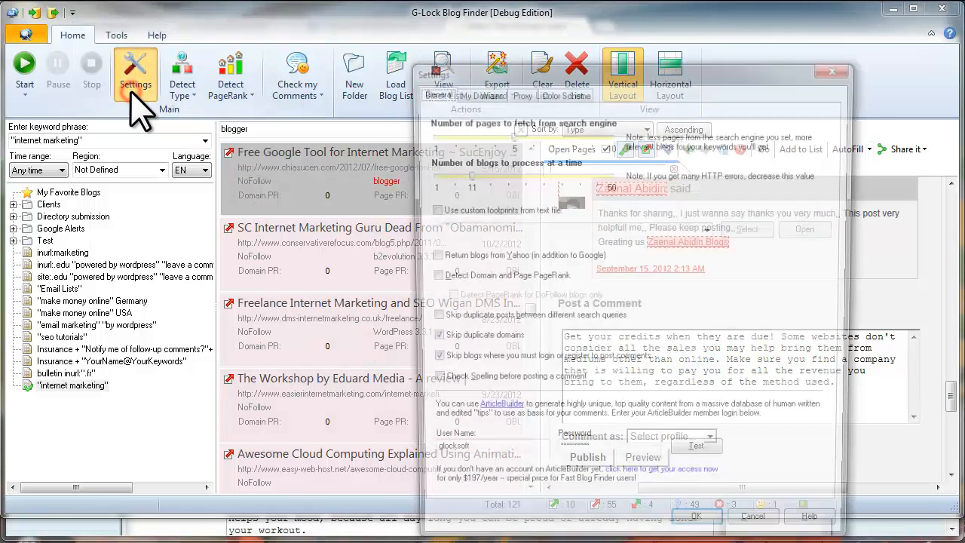
Show the General settings with the Article Builder user name and password login section.
left_click(135, 72)
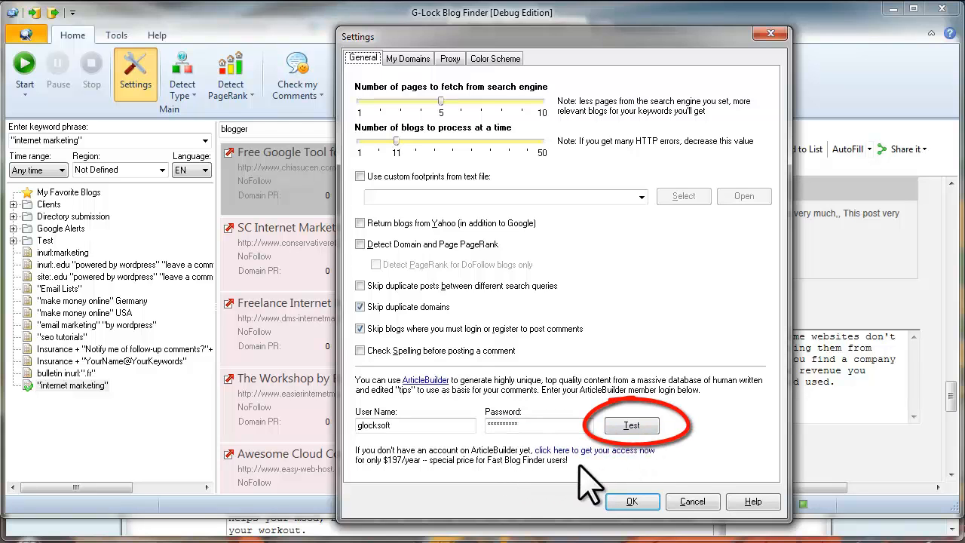
mouse_move(595, 471)
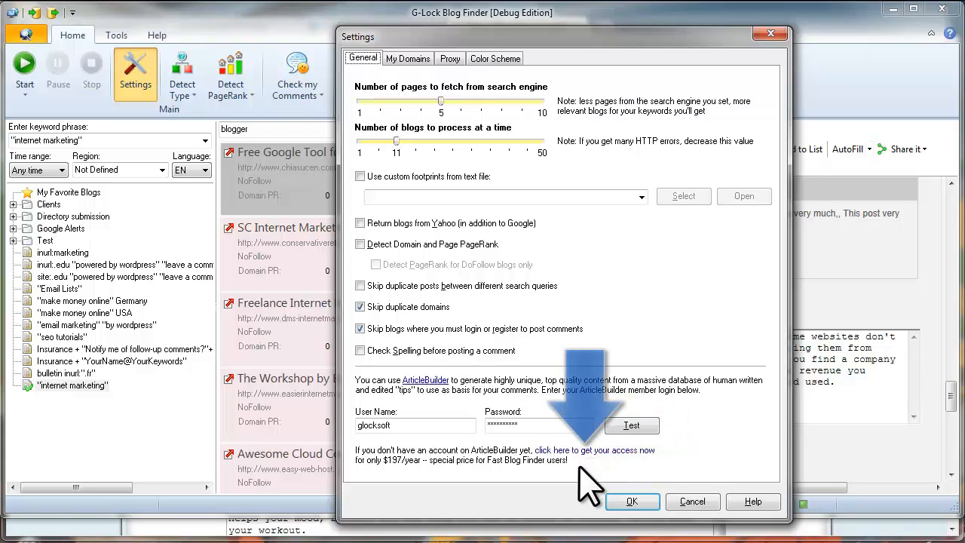
mouse_move(403, 490)
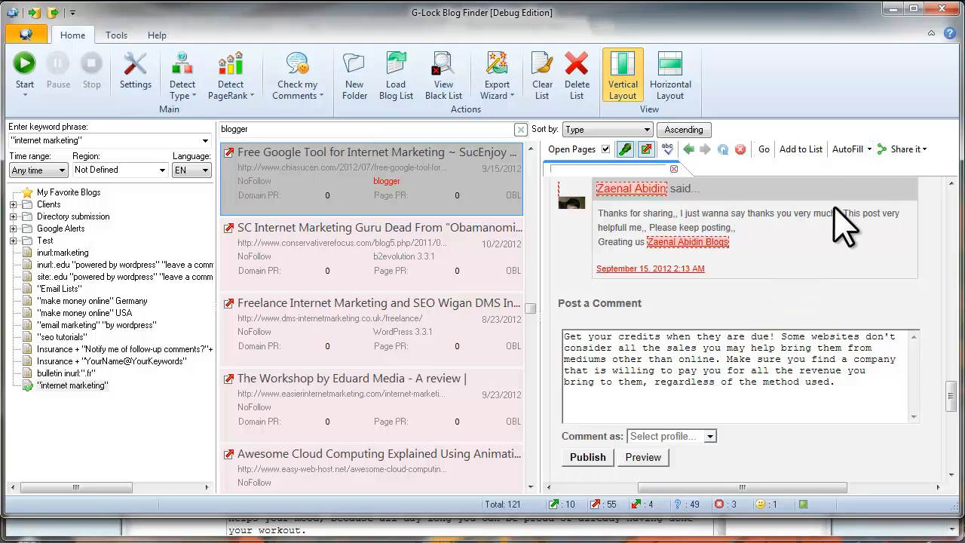
Load the Internet marketing comment profile and enable the Use Article Builder API option.
left_click(848, 149)
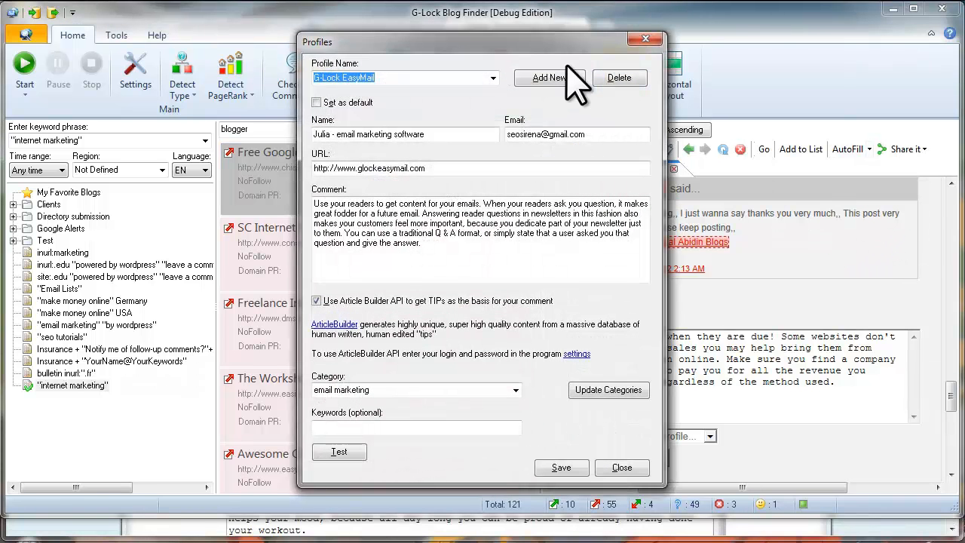
left_click(492, 77)
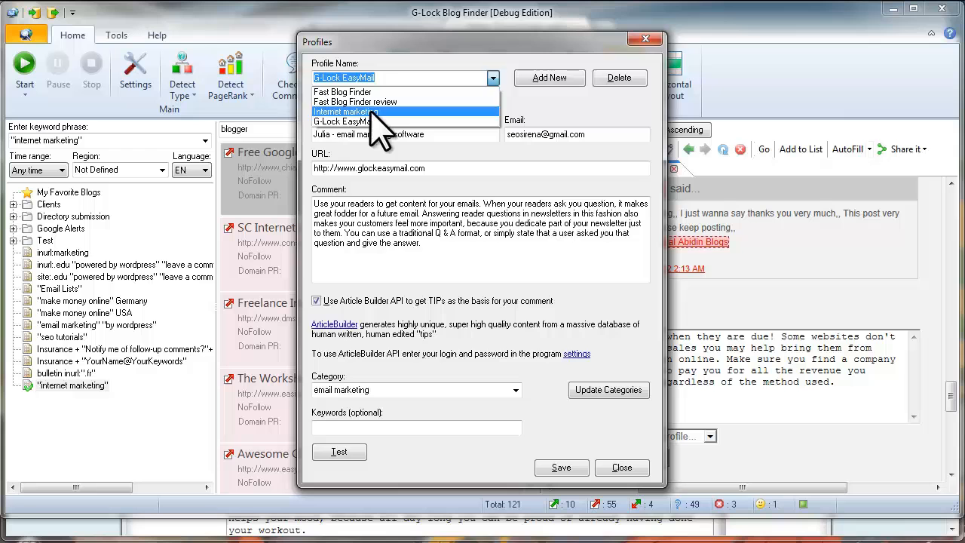
left_click(346, 112)
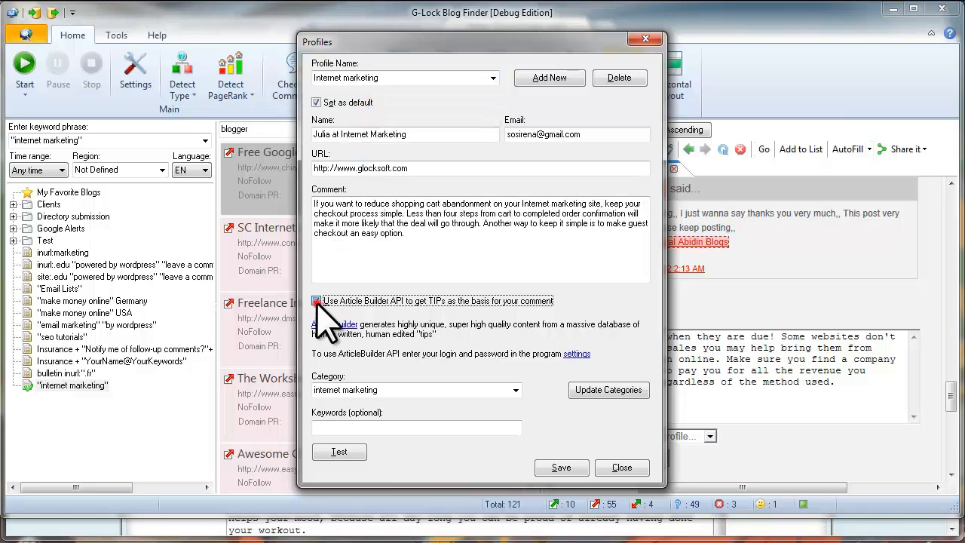
left_click(317, 301)
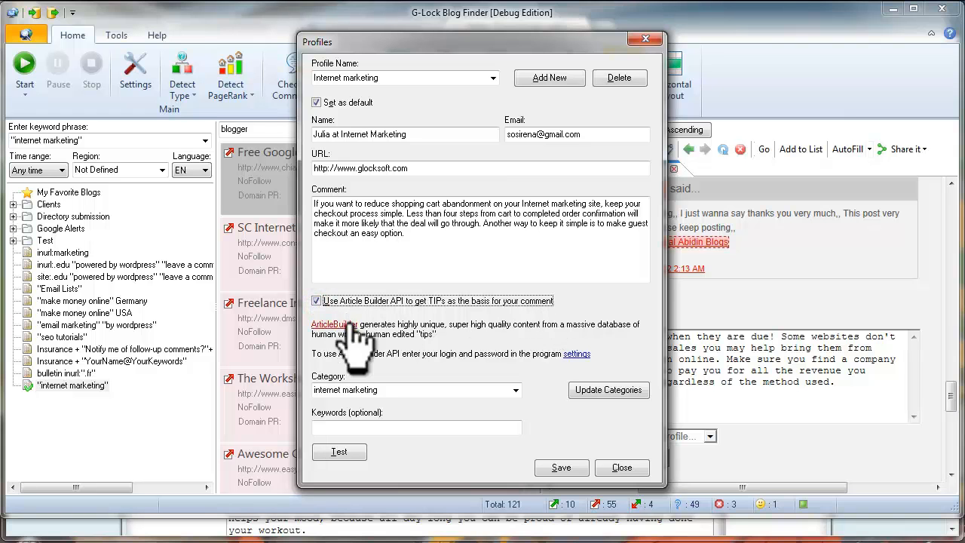
mouse_move(411, 418)
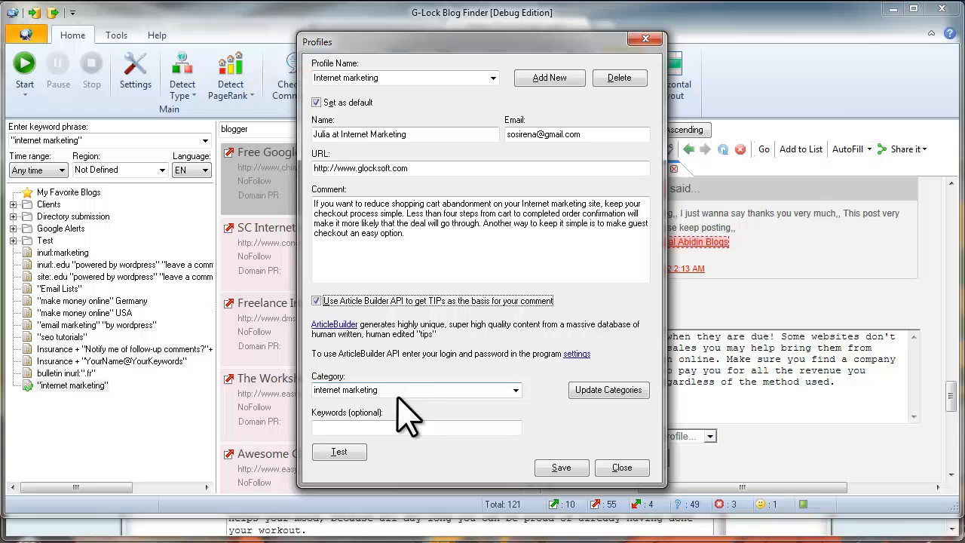
Select the internet marketing tip category, fetch a test tip and save the profile.
left_click(515, 390)
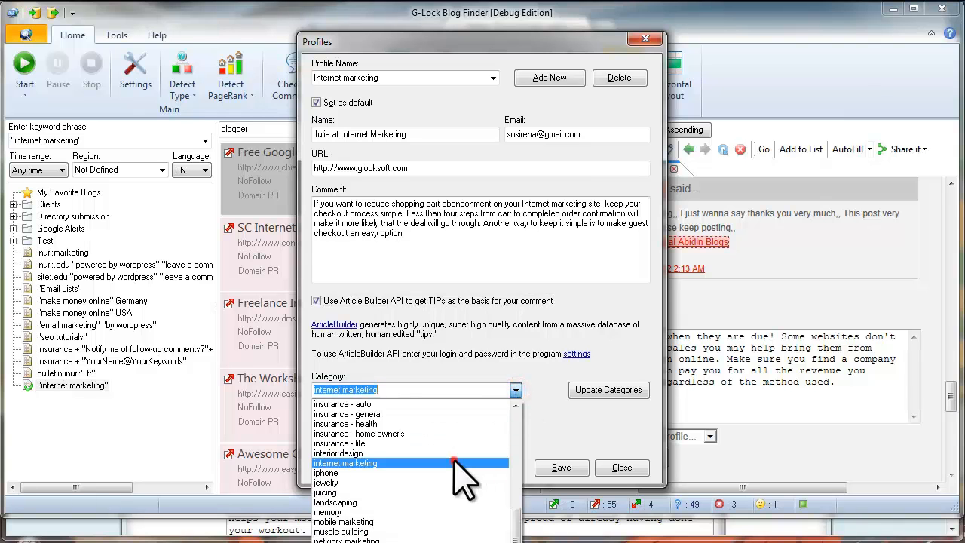
left_click(344, 463)
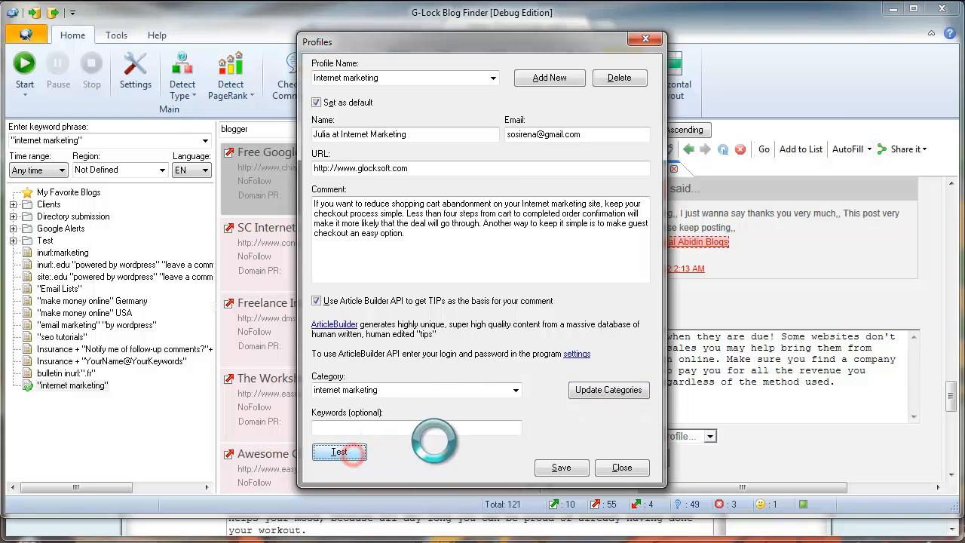
left_click(338, 451)
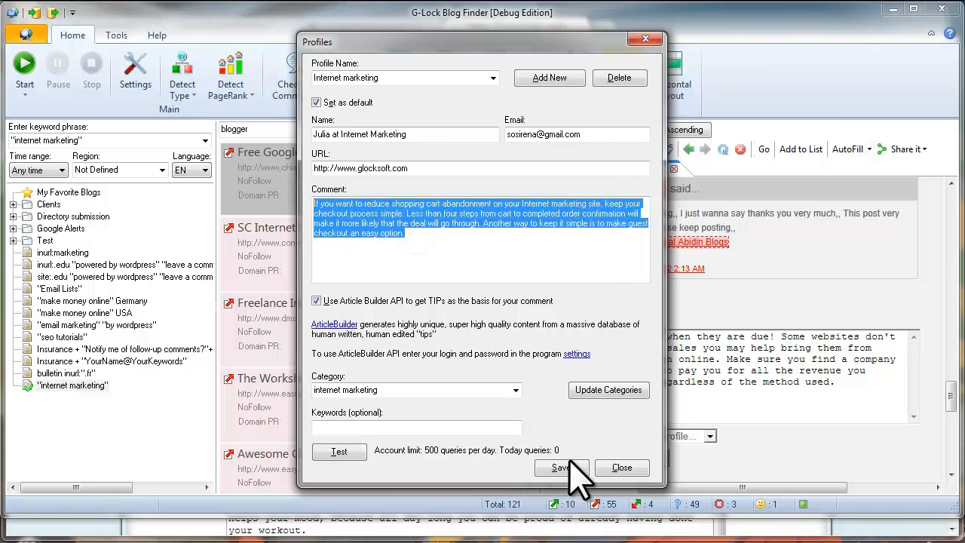
left_click(621, 467)
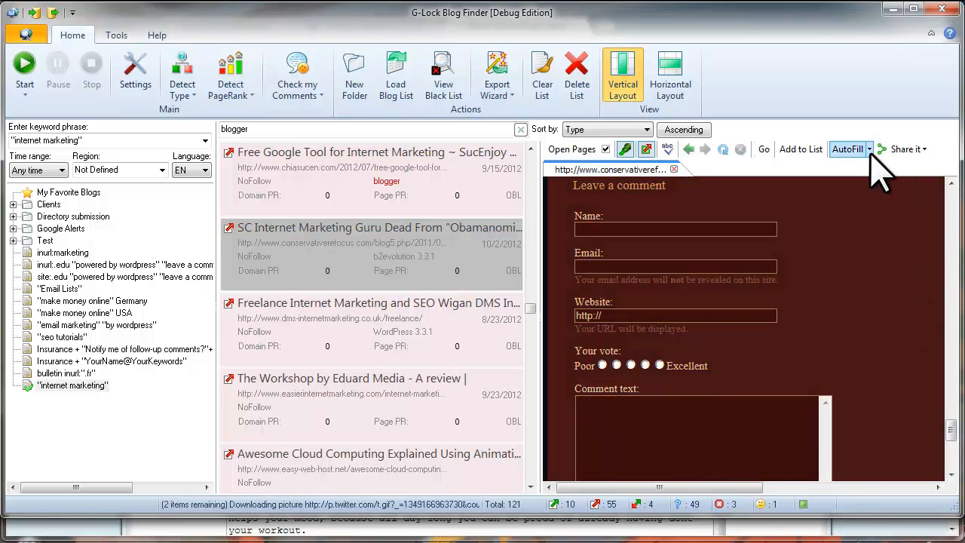
AutoFill the conservativerefocus.com comment form twice to get a fresh tip about promoting via blogs.
left_click(846, 149)
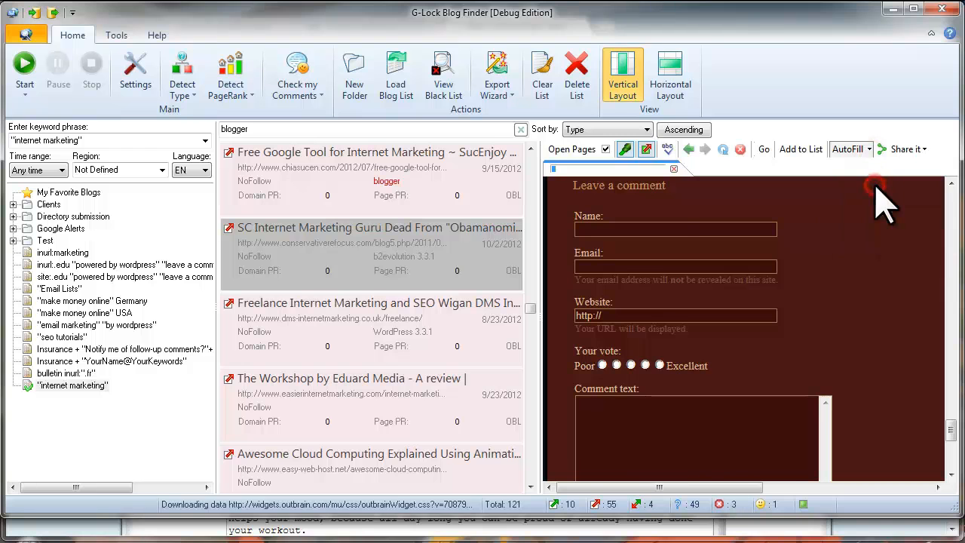
left_click(847, 148)
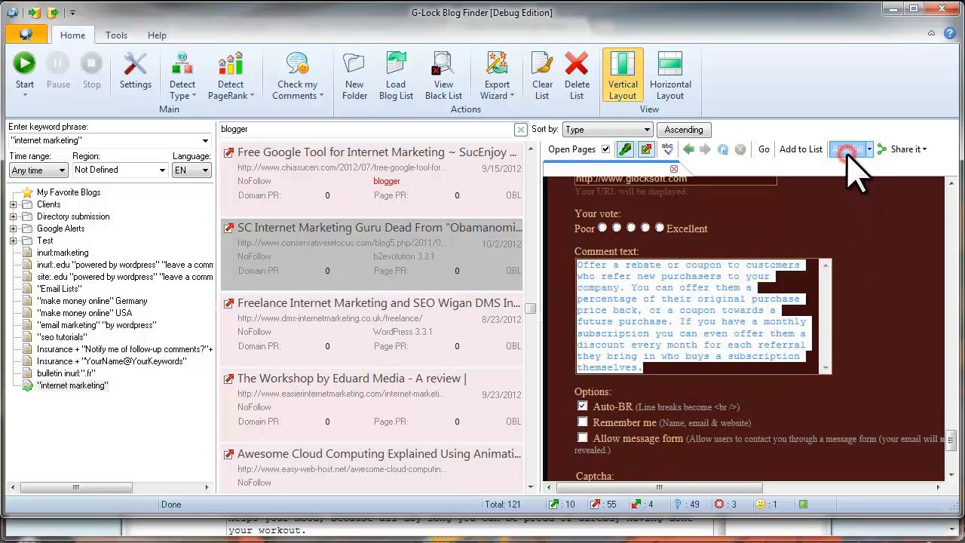
left_click(847, 149)
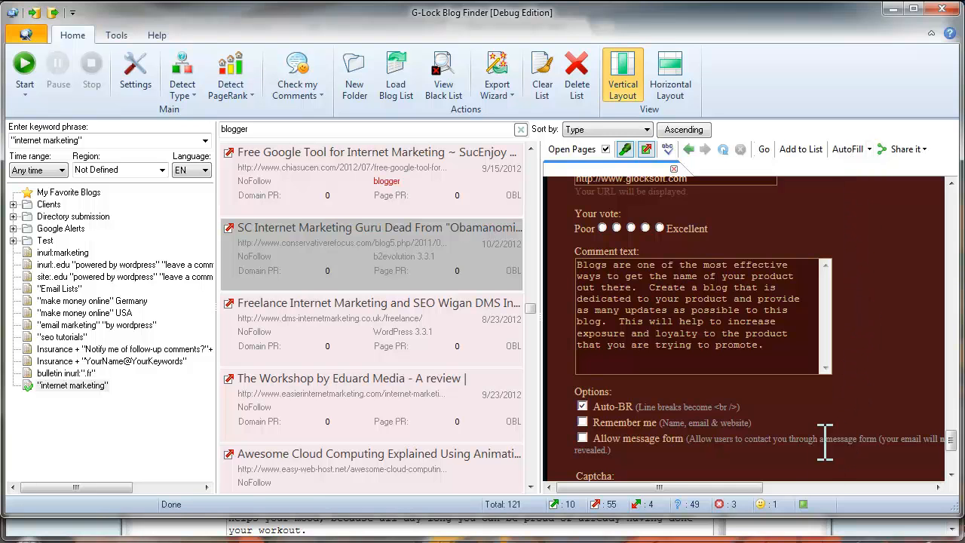
mouse_move(829, 475)
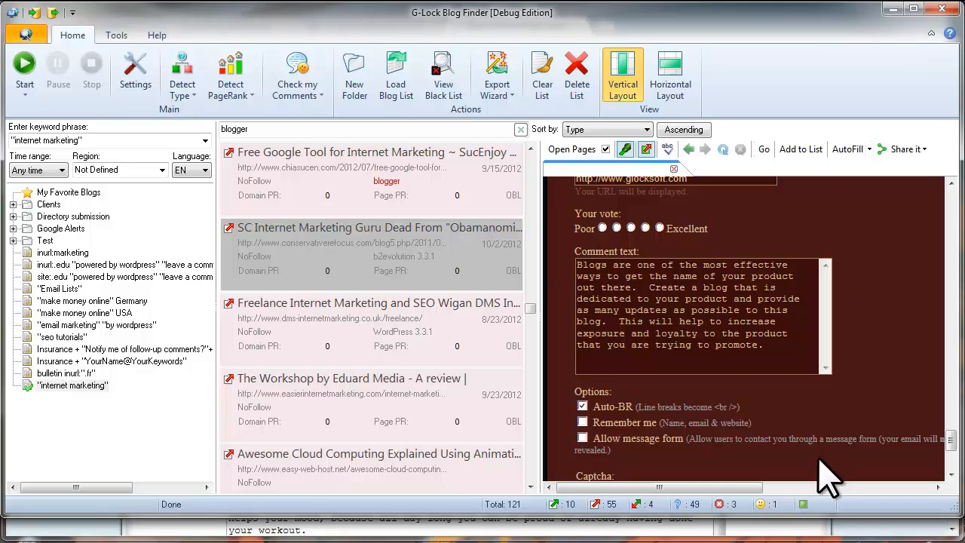